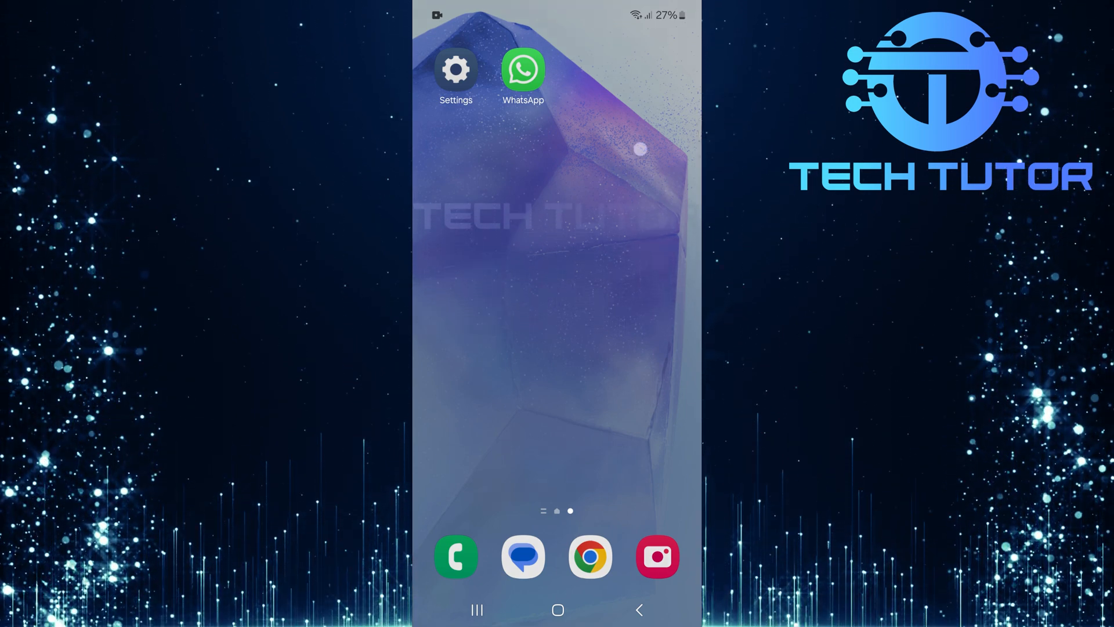
Open Settings via the notification panel gear and scroll down toward Apps.
{"action": "scroll", "scroll_direction": "down", "scroll_amount": 3}
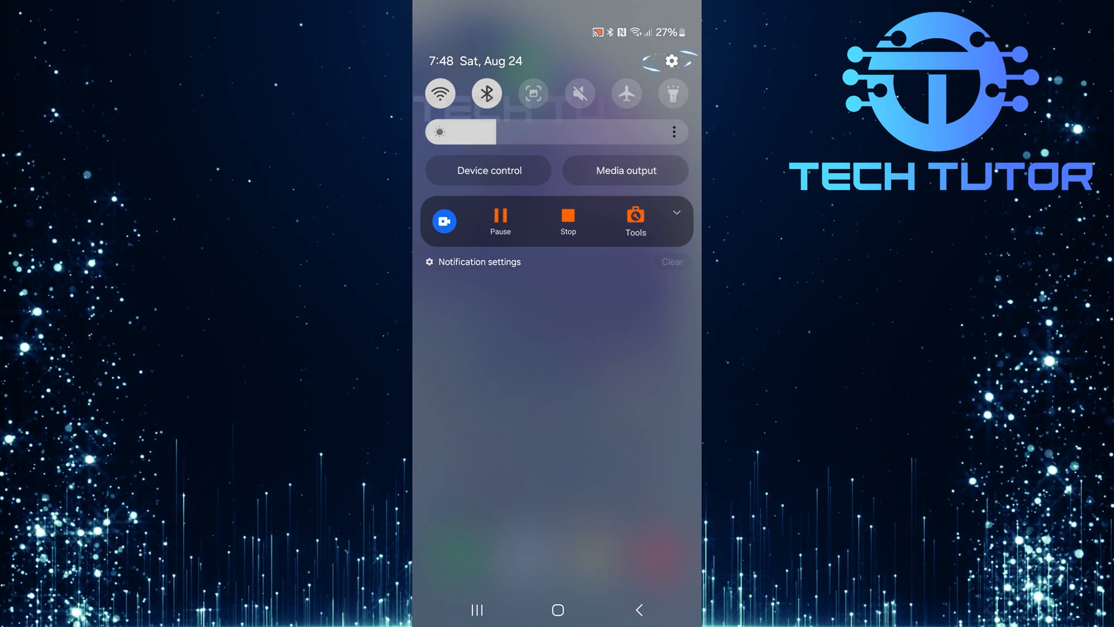
{"action": "left_click", "coordinate": [671, 60]}
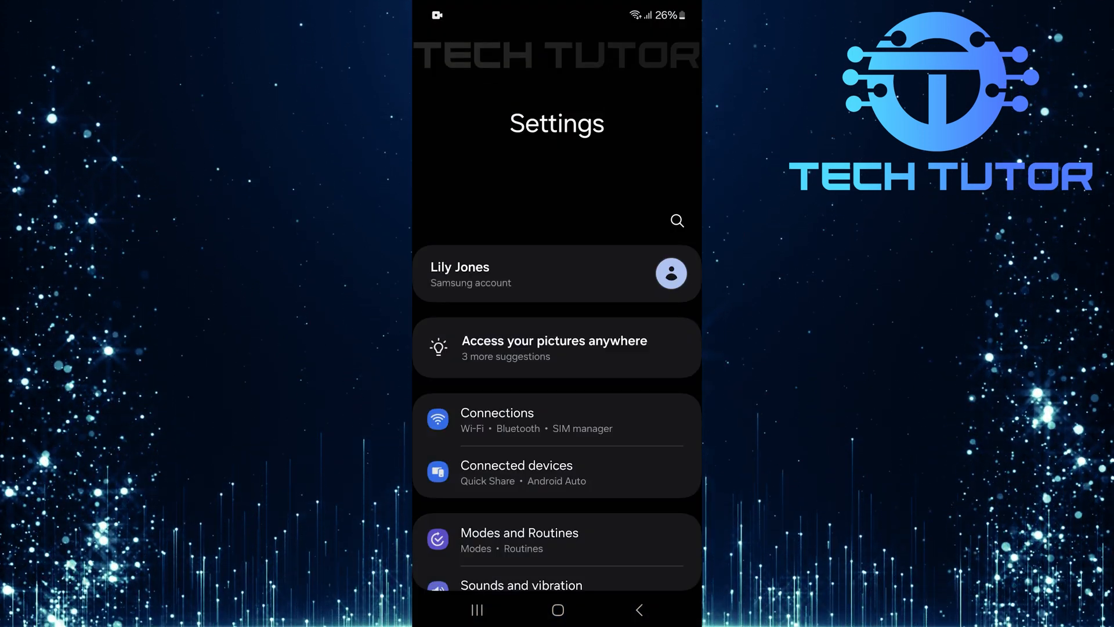
{"action": "scroll", "scroll_direction": "down", "scroll_amount": 3}
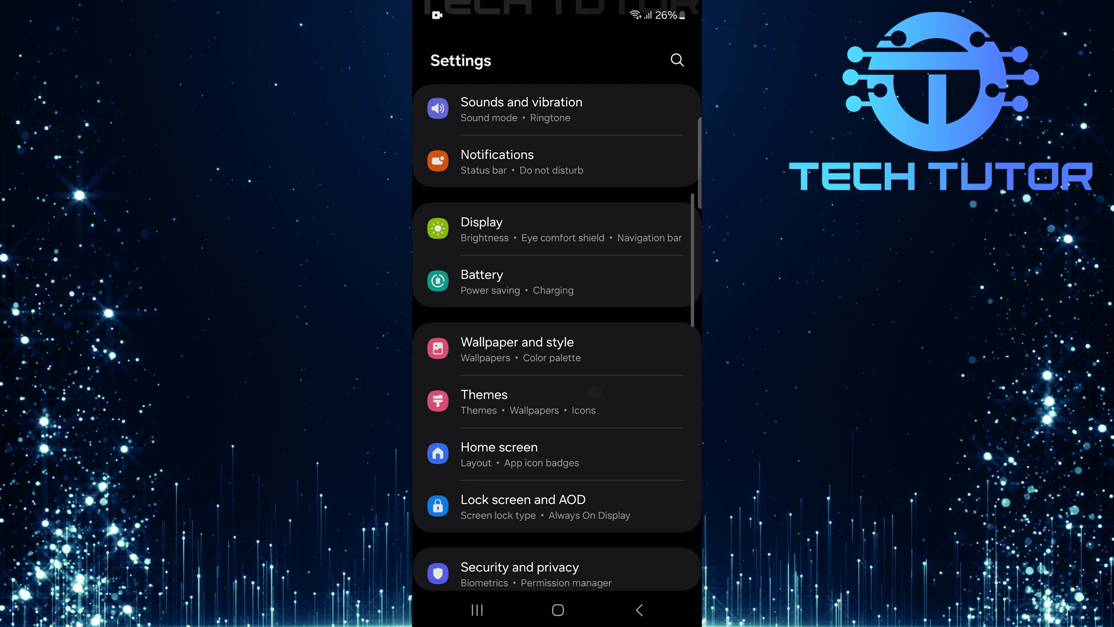
{"action": "scroll", "scroll_direction": "down", "scroll_amount": 3}
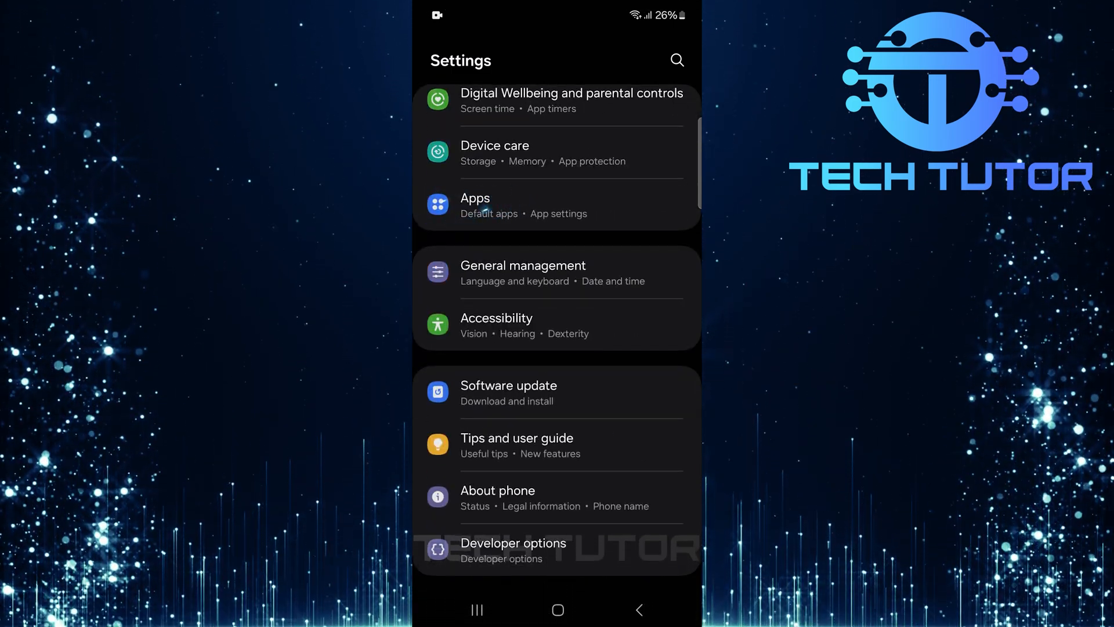
Search the Apps list for 'whatsapp' and open WhatsApp's App info page.
{"action": "left_click", "coordinate": [475, 206]}
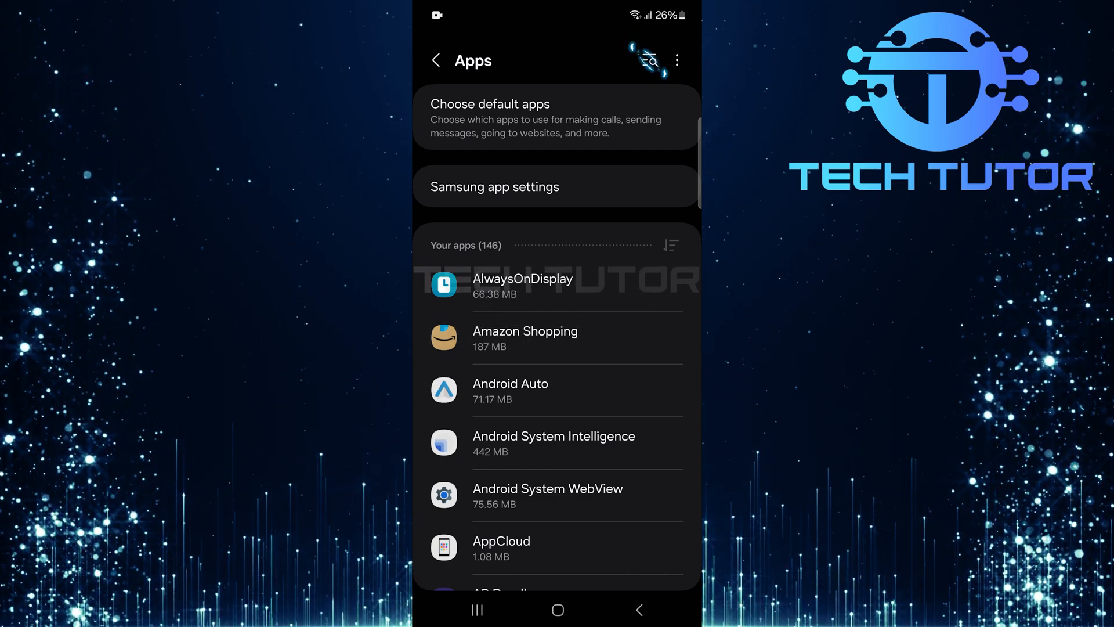
{"action": "left_click", "coordinate": [647, 60]}
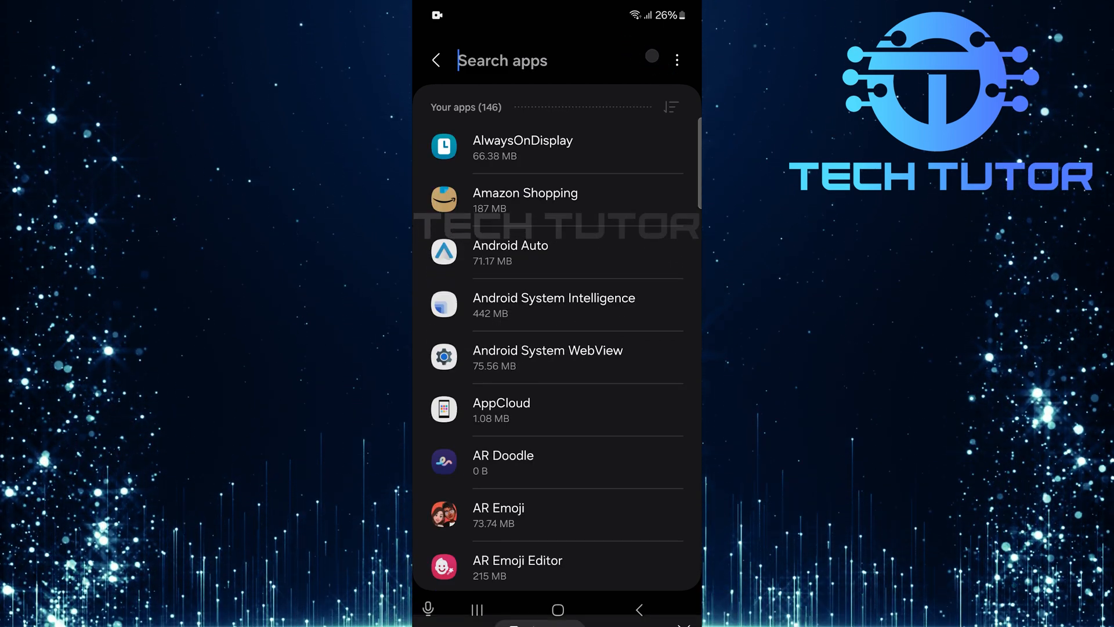
{"action": "left_click", "coordinate": [501, 60]}
{"action": "type", "text": "whatsapp"}
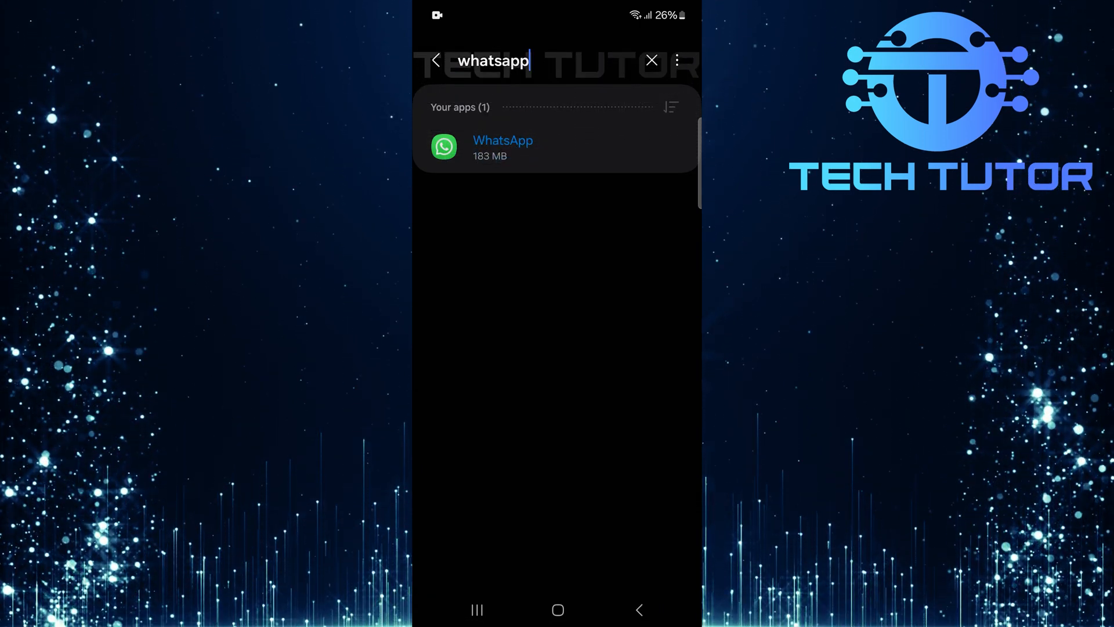
{"action": "left_click", "coordinate": [503, 146]}
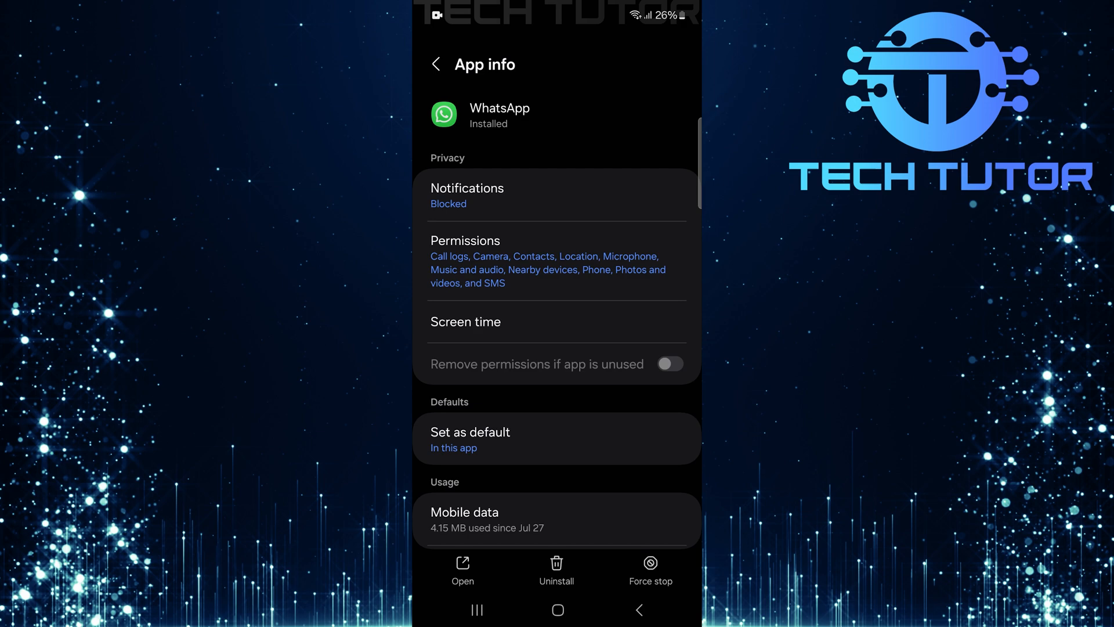
Allow WhatsApp notifications with sound and vibration, and enable pop-up alerts.
{"action": "left_click", "coordinate": [669, 363]}
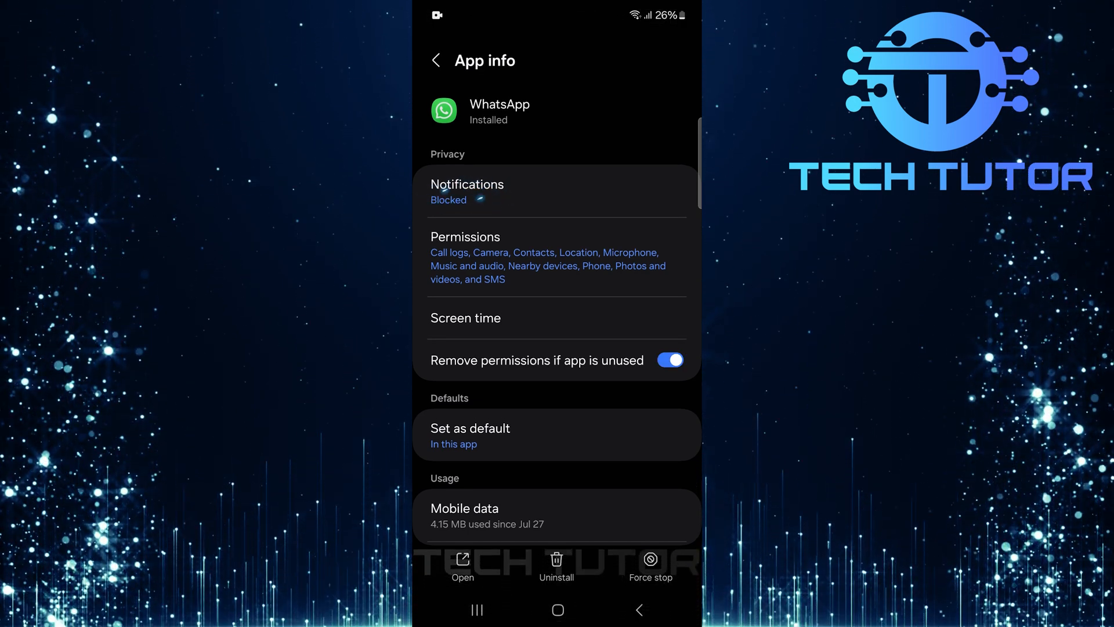
{"action": "left_click", "coordinate": [466, 184]}
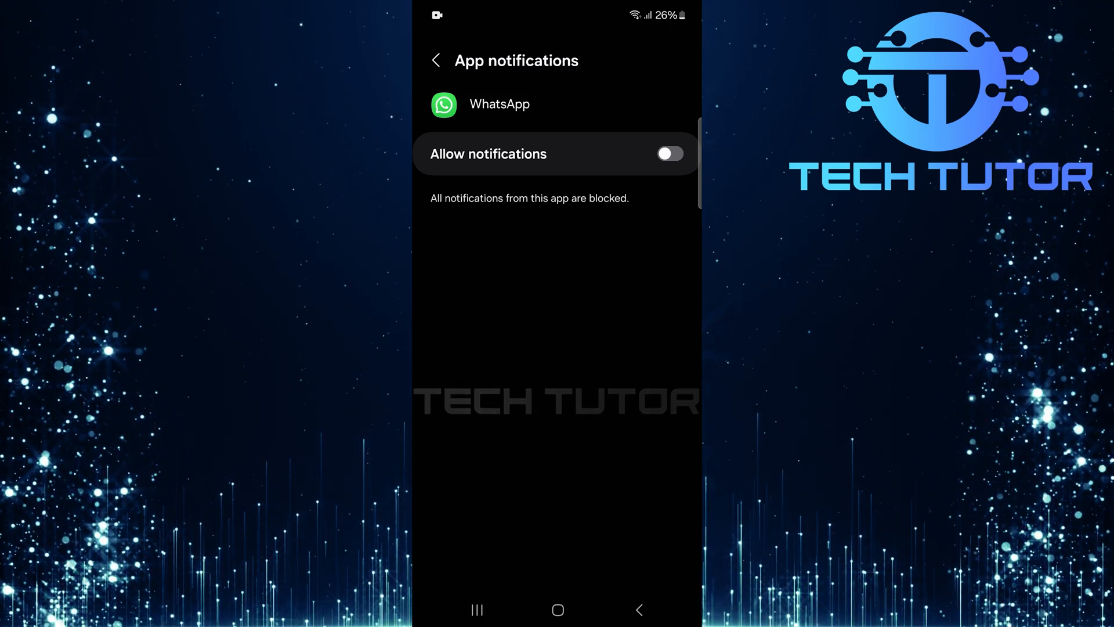
{"action": "left_click", "coordinate": [668, 153]}
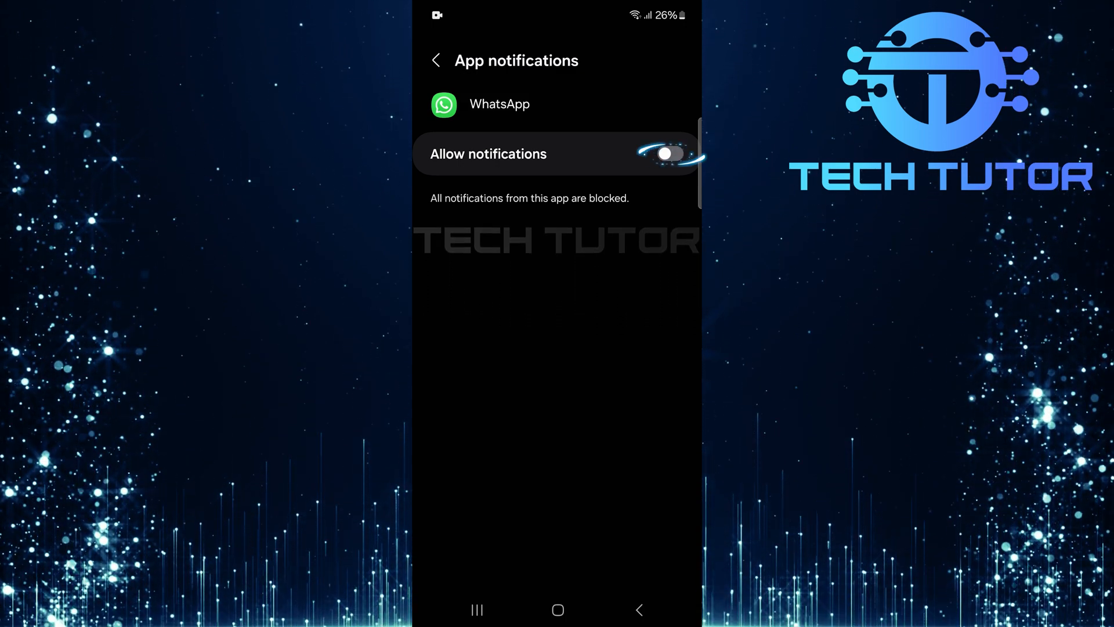
{"action": "left_click", "coordinate": [668, 153]}
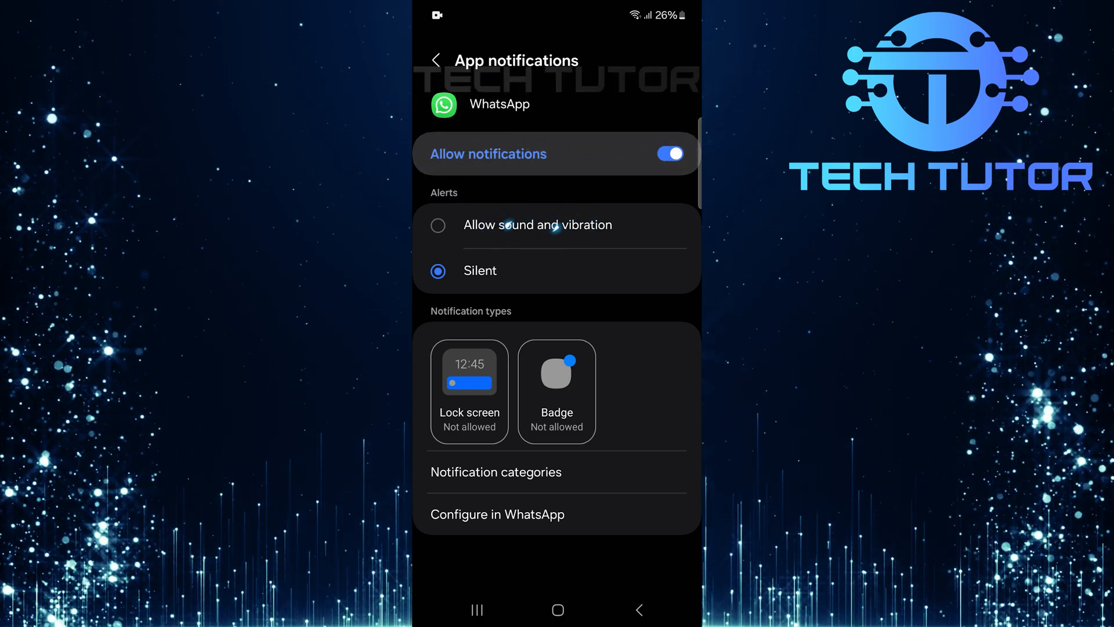
{"action": "left_click", "coordinate": [437, 225]}
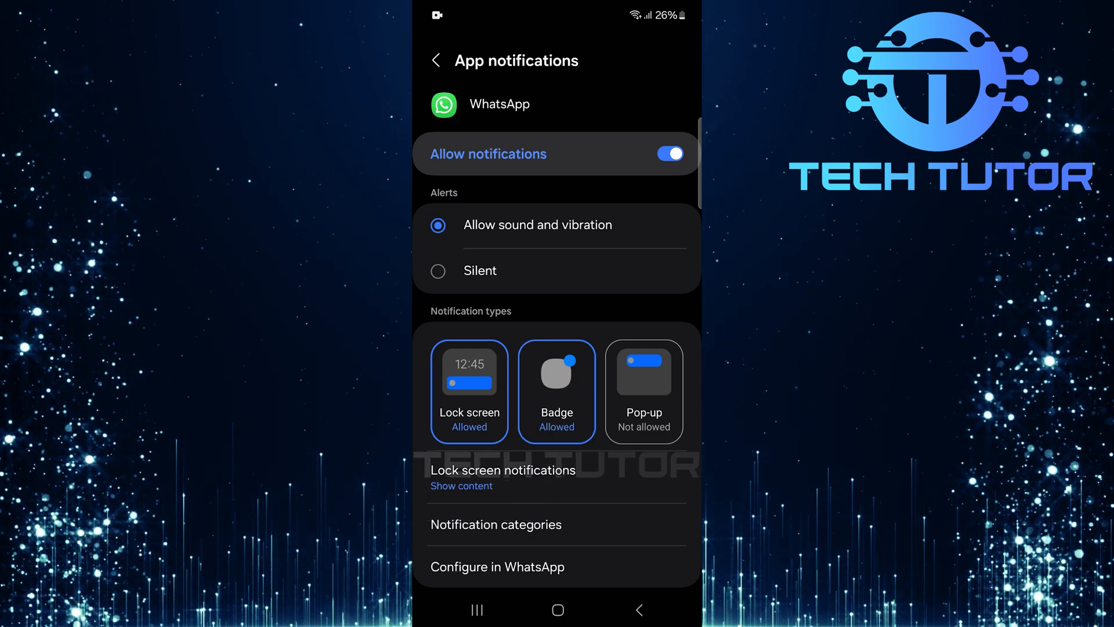
{"action": "left_click", "coordinate": [642, 390]}
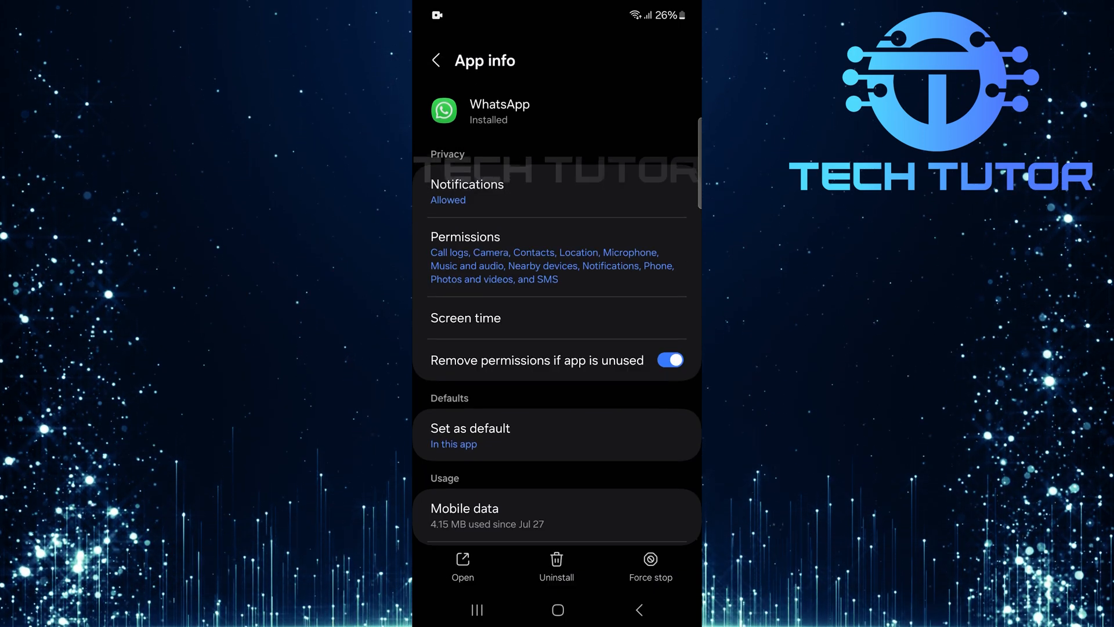
{"action": "left_click", "coordinate": [497, 259]}
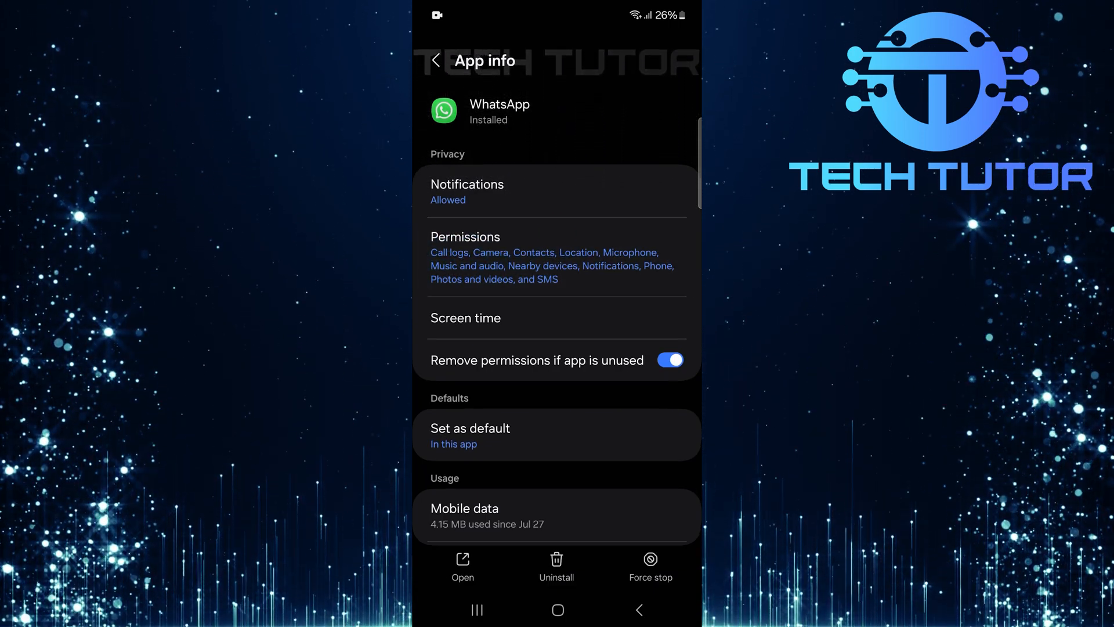
{"action": "left_click", "coordinate": [464, 237]}
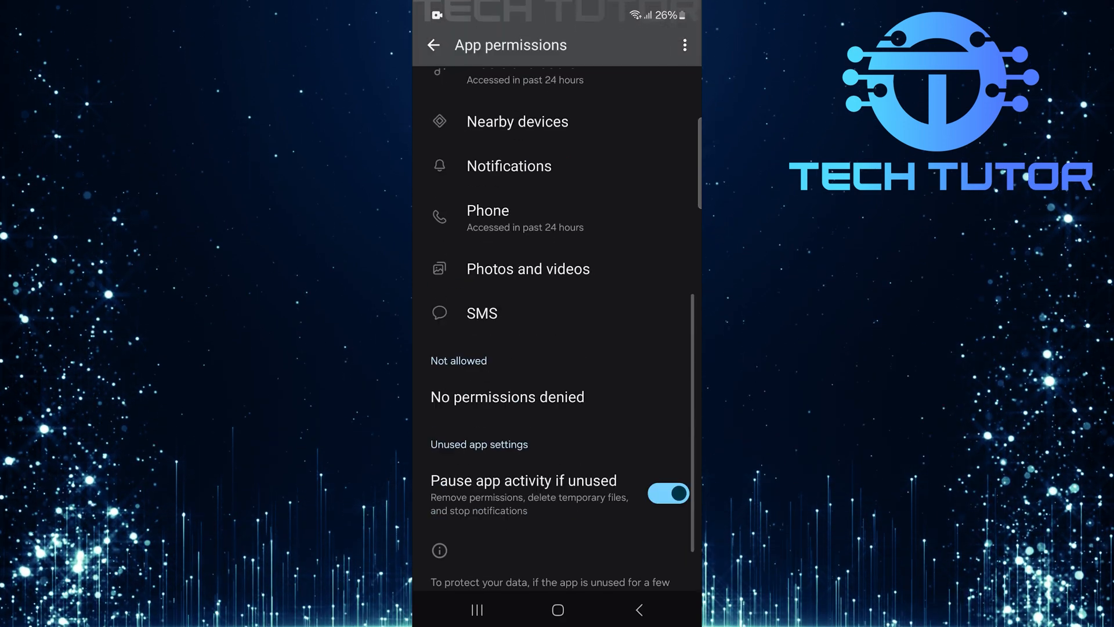
{"action": "scroll", "scroll_direction": "up", "scroll_amount": 3}
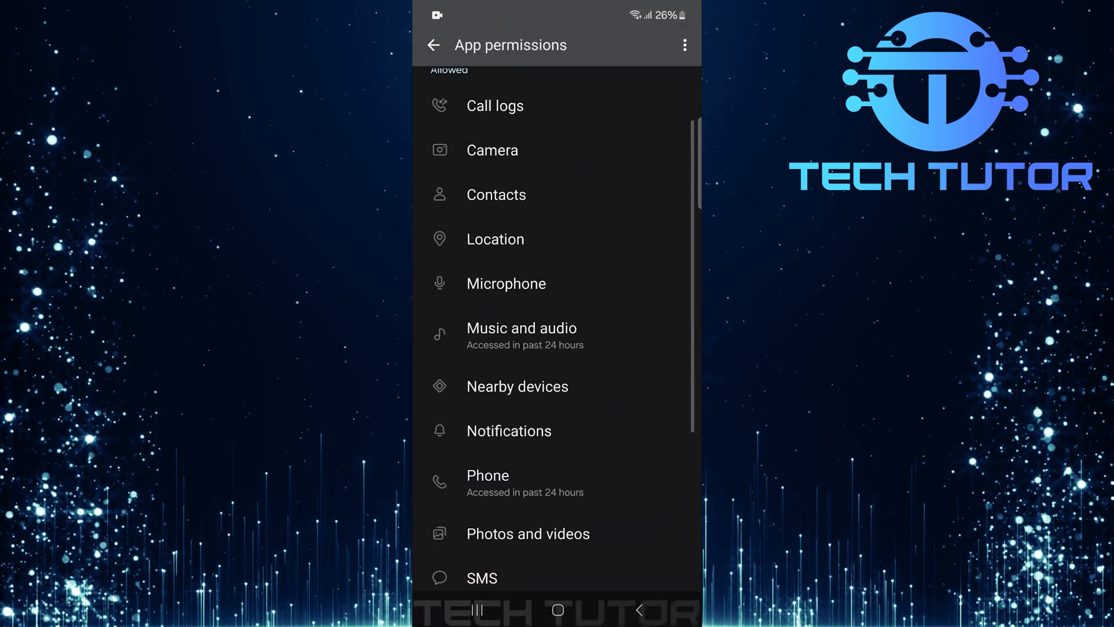
{"action": "scroll", "scroll_direction": "down", "scroll_amount": 3}
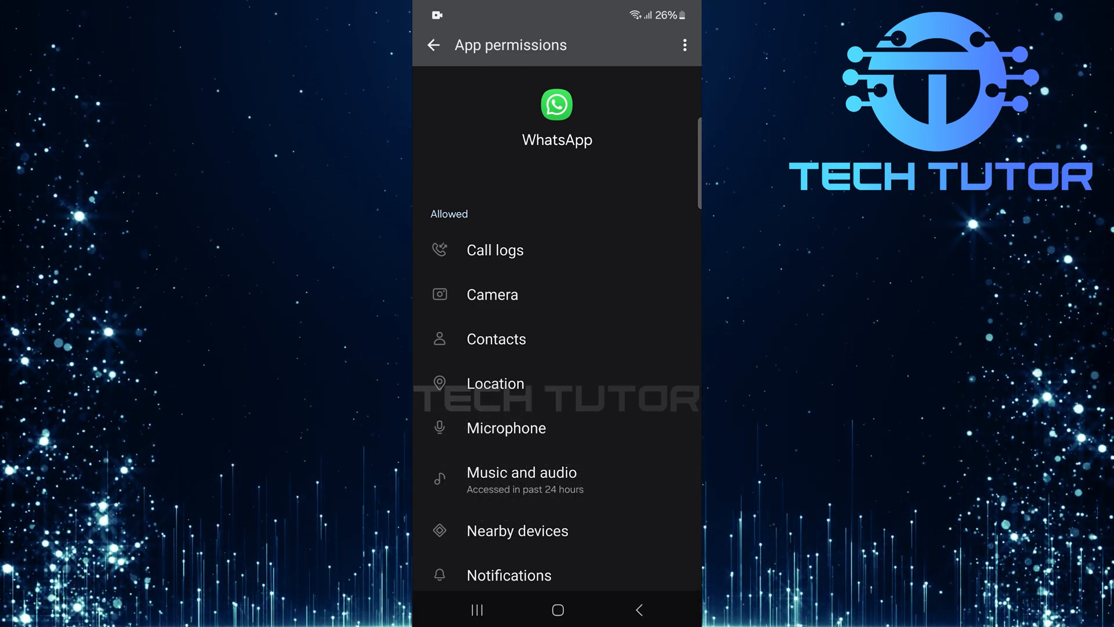
{"action": "left_click", "coordinate": [433, 44]}
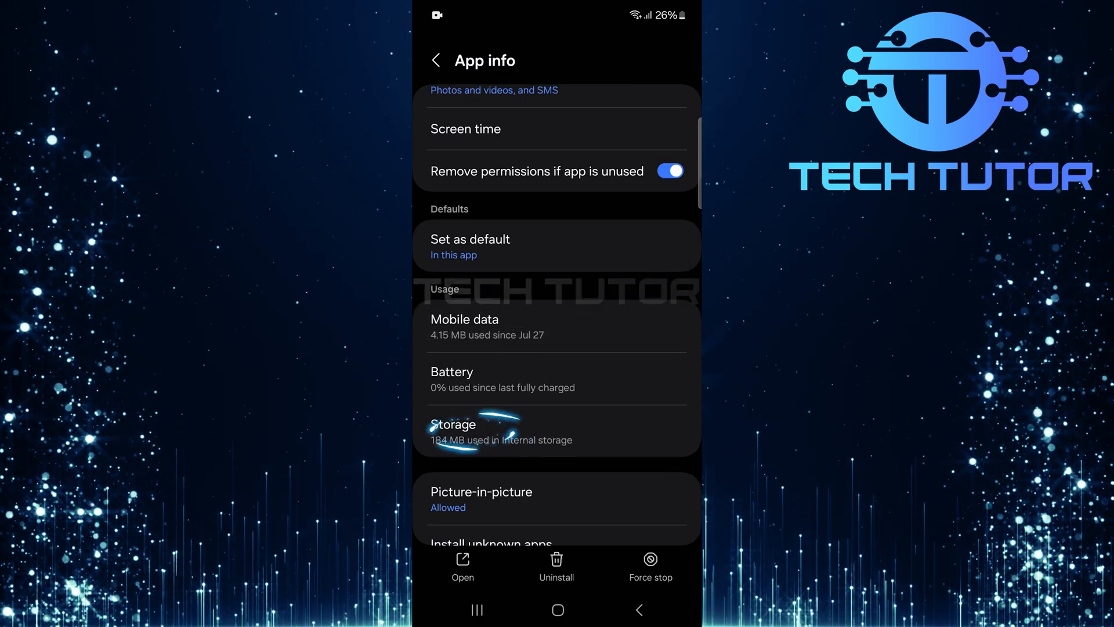
Open WhatsApp's Storage page and clear its cache.
{"action": "left_click", "coordinate": [454, 424]}
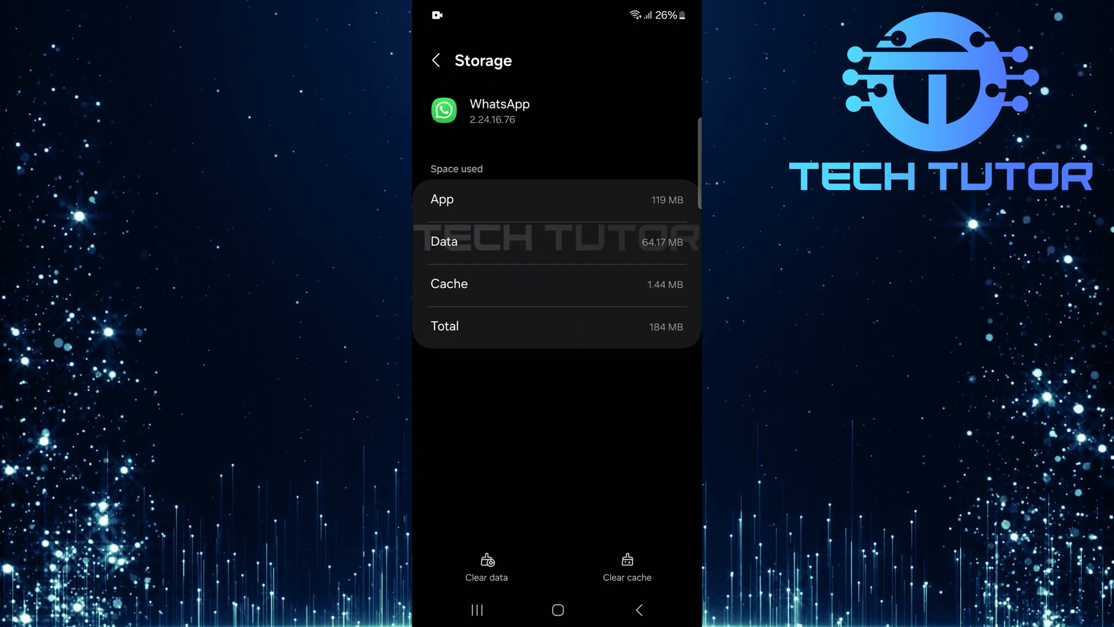
{"action": "left_click", "coordinate": [627, 564]}
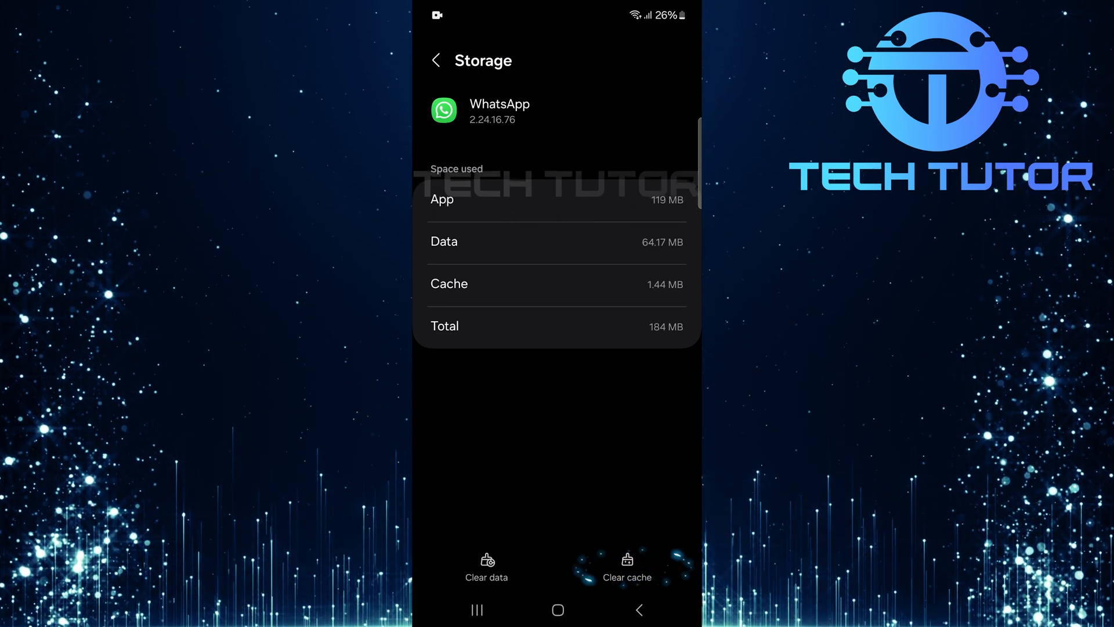
{"action": "left_click", "coordinate": [627, 566]}
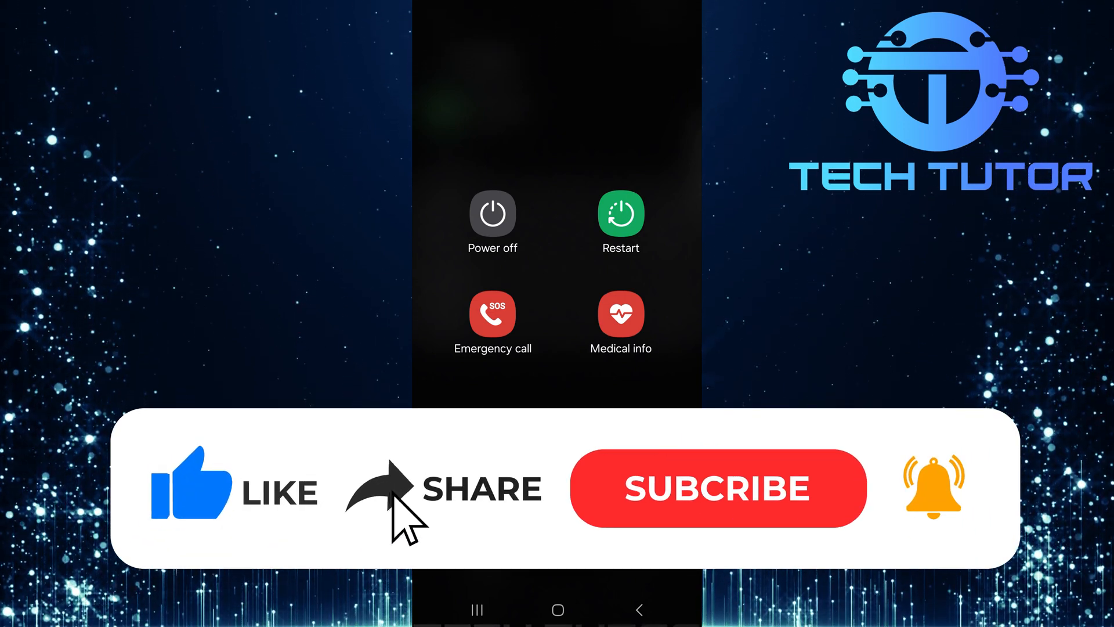
Keep the power menu with Power off and Restart options on screen.
{"action": "left_click", "coordinate": [717, 488]}
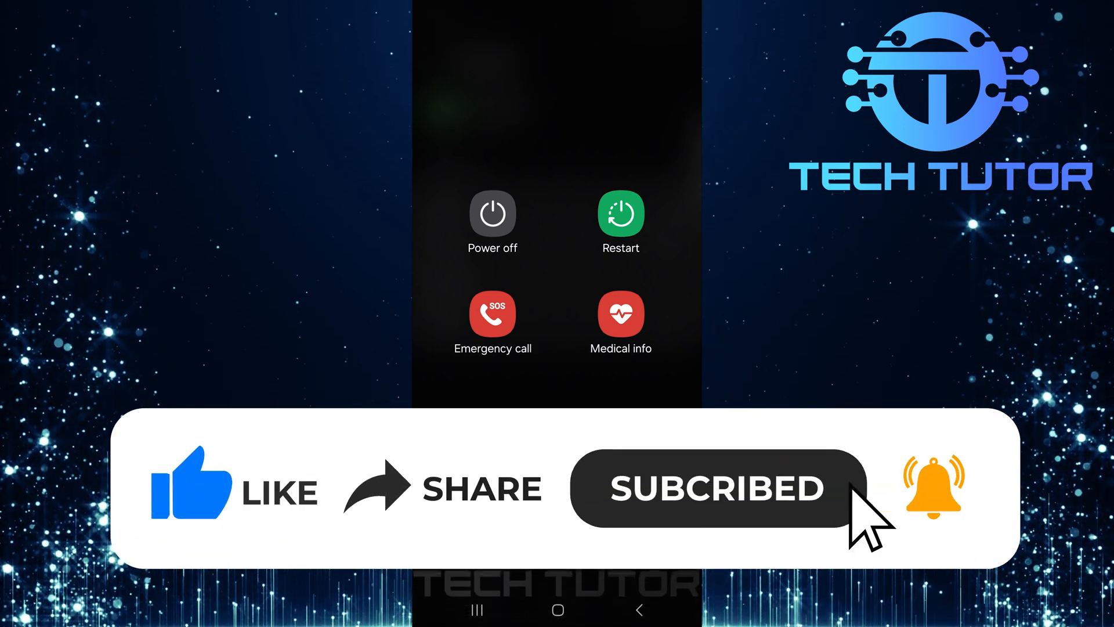